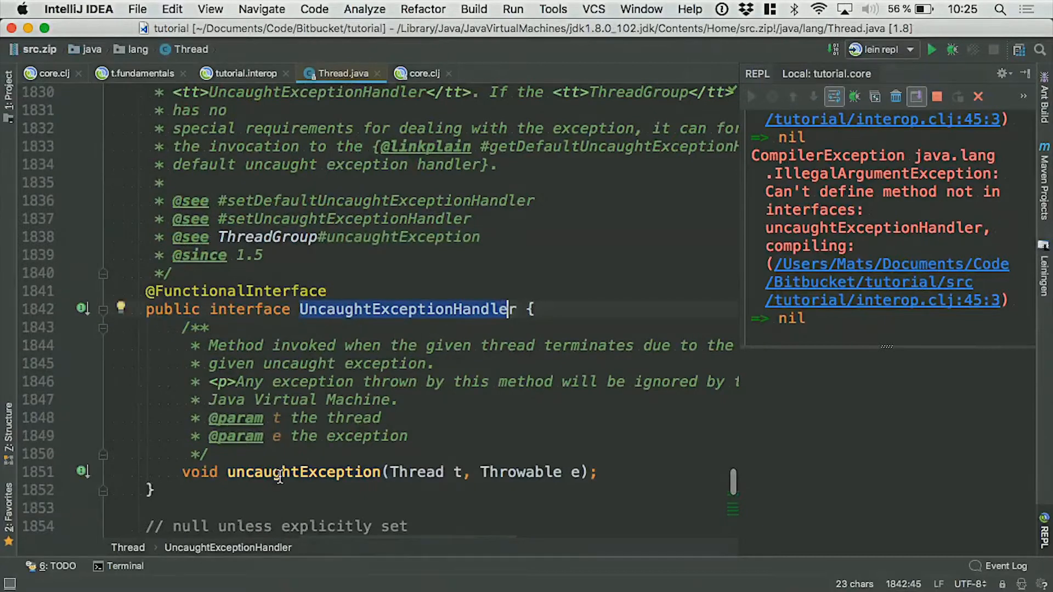
Step: Return from Thread.java to interop.clj and place the cursor in the reify's println line
left_click(244, 73)
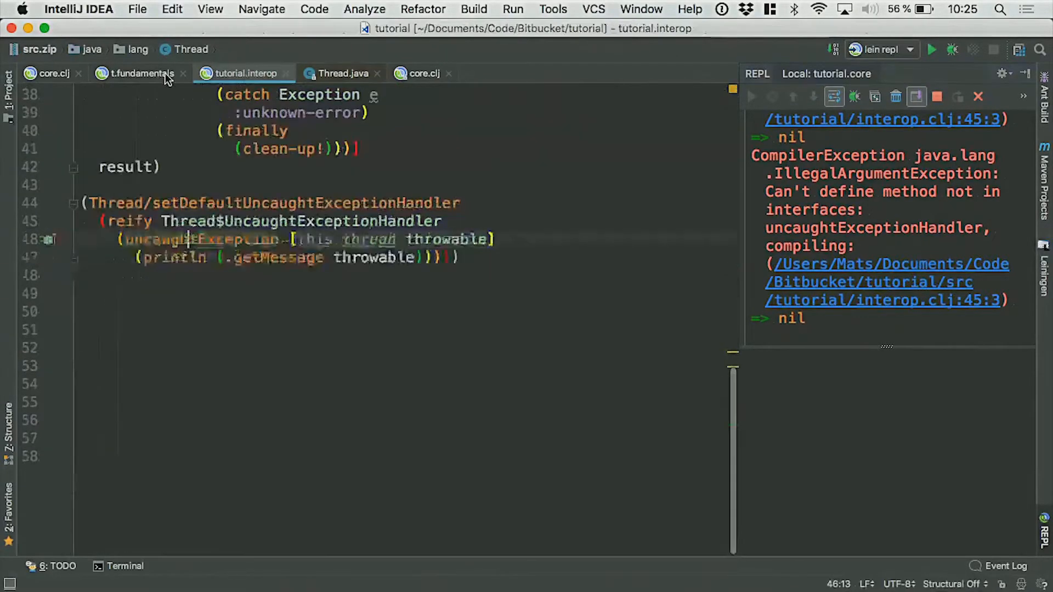
left_click(233, 258)
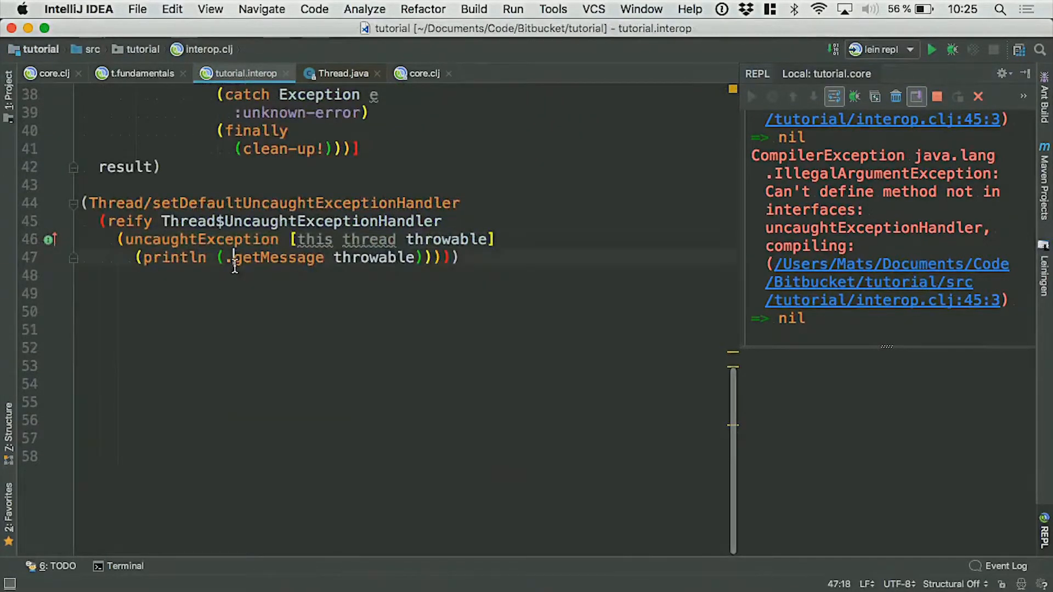